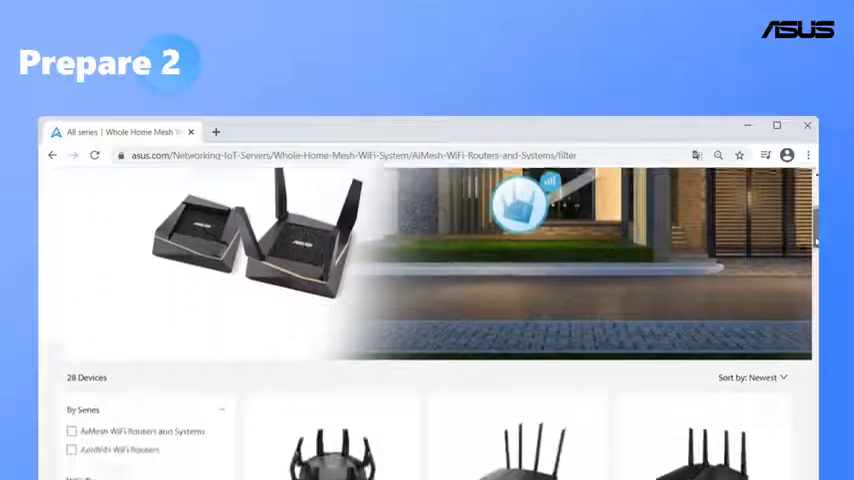
Step: Scroll the ASUS AiMesh routers filter page down to the 28-device list
{"action": "scroll", "scroll_direction": "down", "scroll_amount": 3}
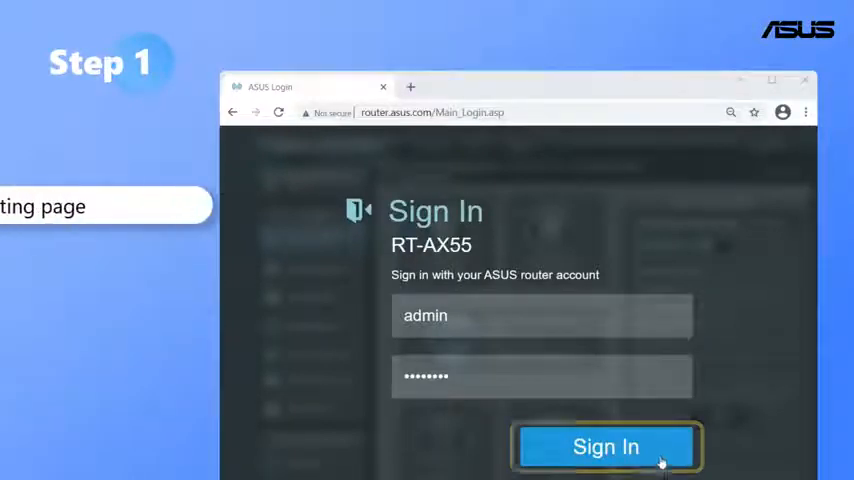
Step: Sign in at router.asus.com with the admin username and password
{"action": "left_click", "coordinate": [605, 446]}
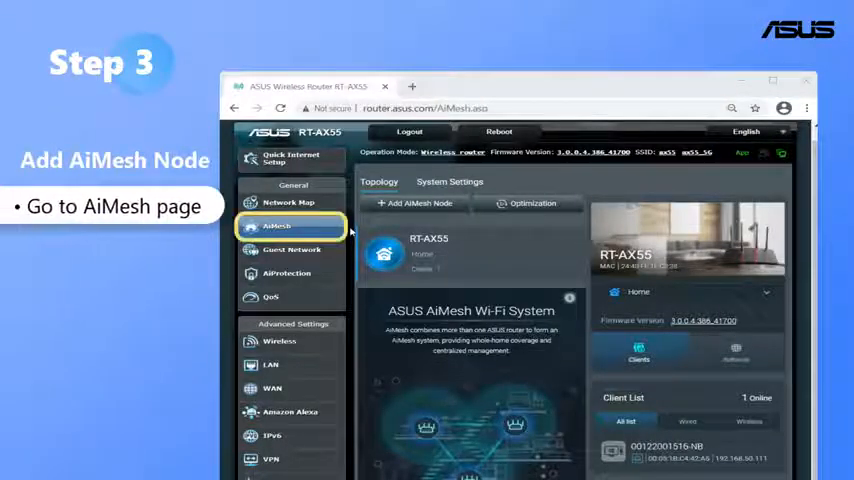
Step: Open the AiMesh Topology page and start searching for nearby nodes to add
{"action": "left_click", "coordinate": [413, 203]}
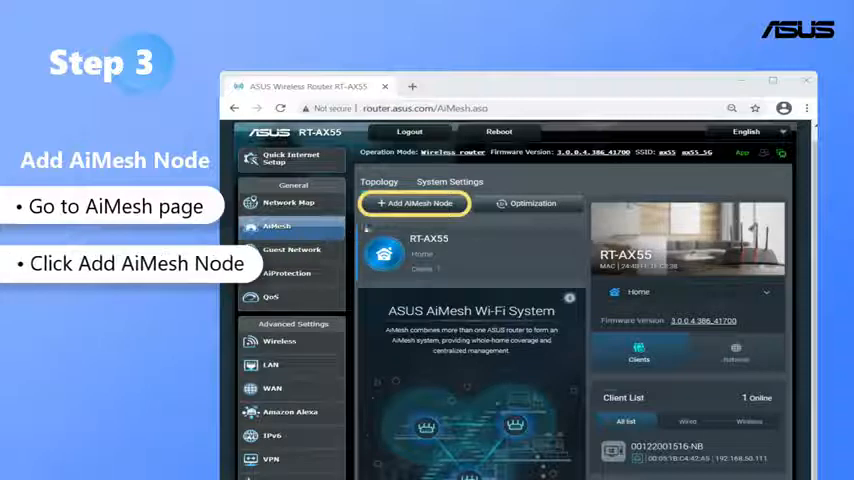
{"action": "left_click", "coordinate": [413, 203]}
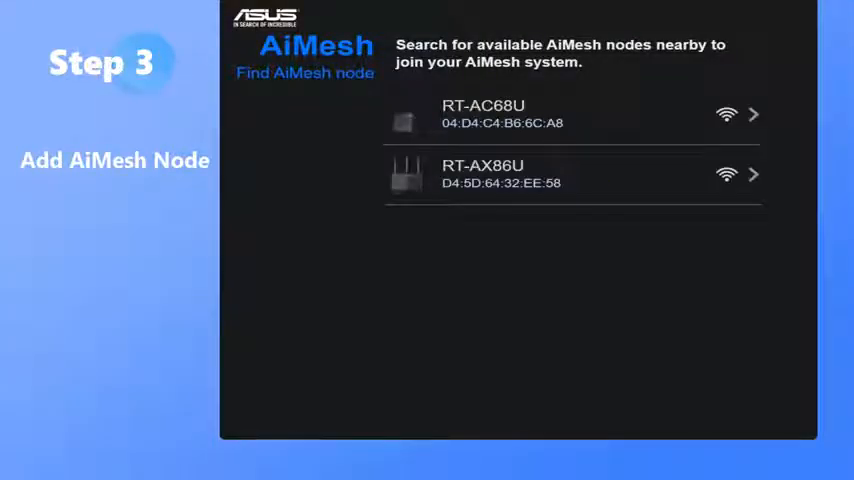
Step: Connect RT-AC68U, search again for RT-AX86U, then finish back at the topology
{"action": "left_click", "coordinate": [570, 114]}
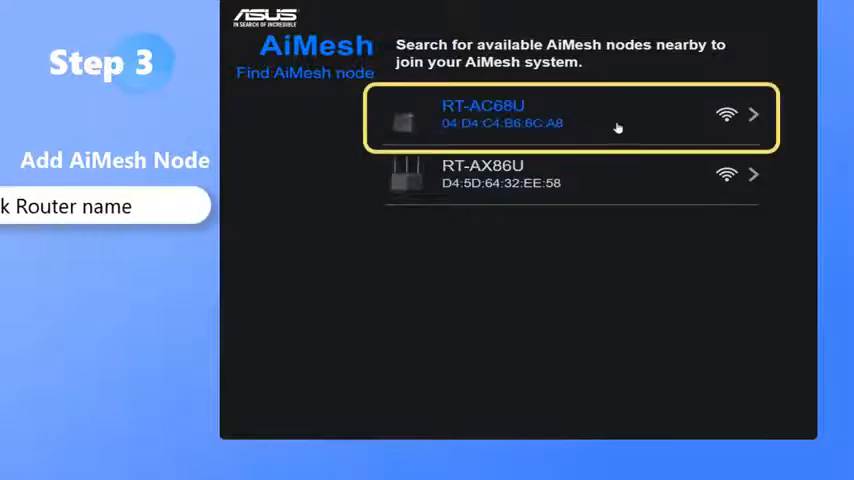
{"action": "left_click", "coordinate": [570, 114]}
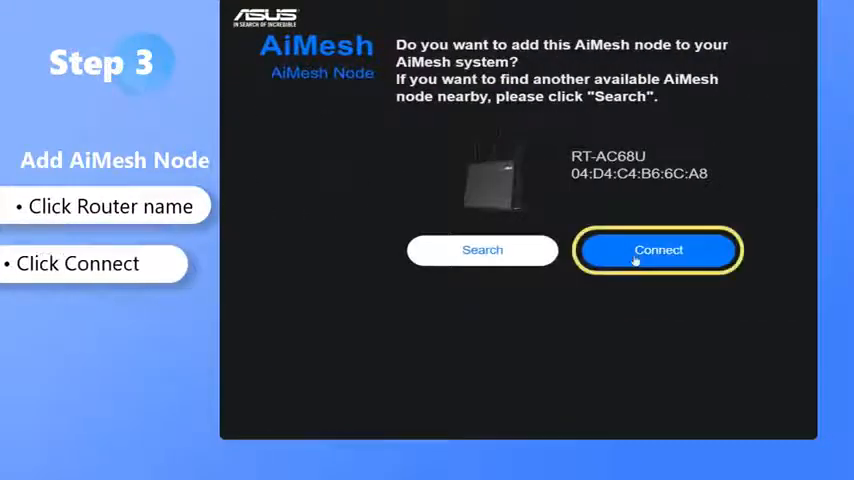
{"action": "left_click", "coordinate": [657, 249]}
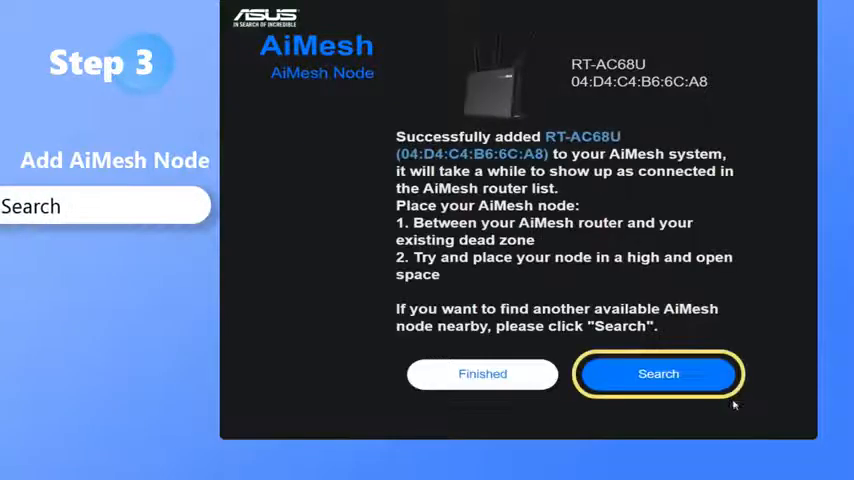
{"action": "left_click", "coordinate": [658, 373]}
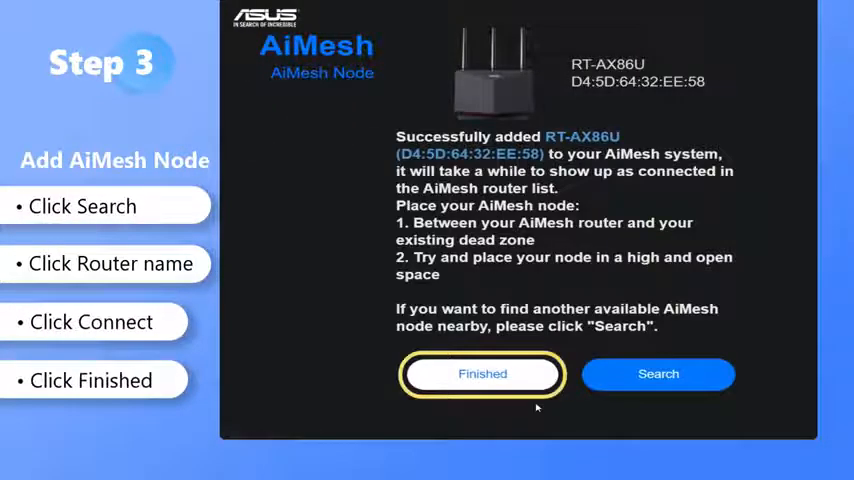
{"action": "left_click", "coordinate": [482, 373]}
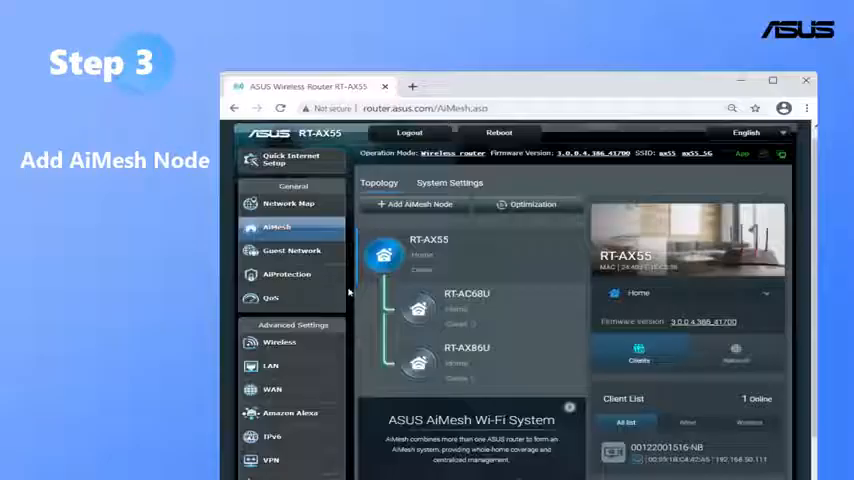